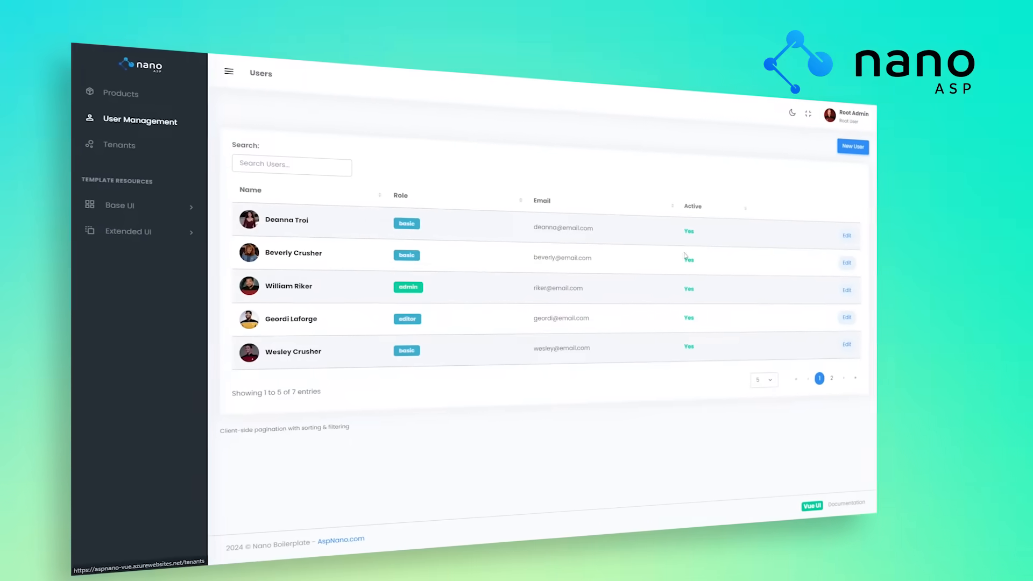
- Open the Edit User dialog for the first user row to view their role assignment
left_click(846, 235)
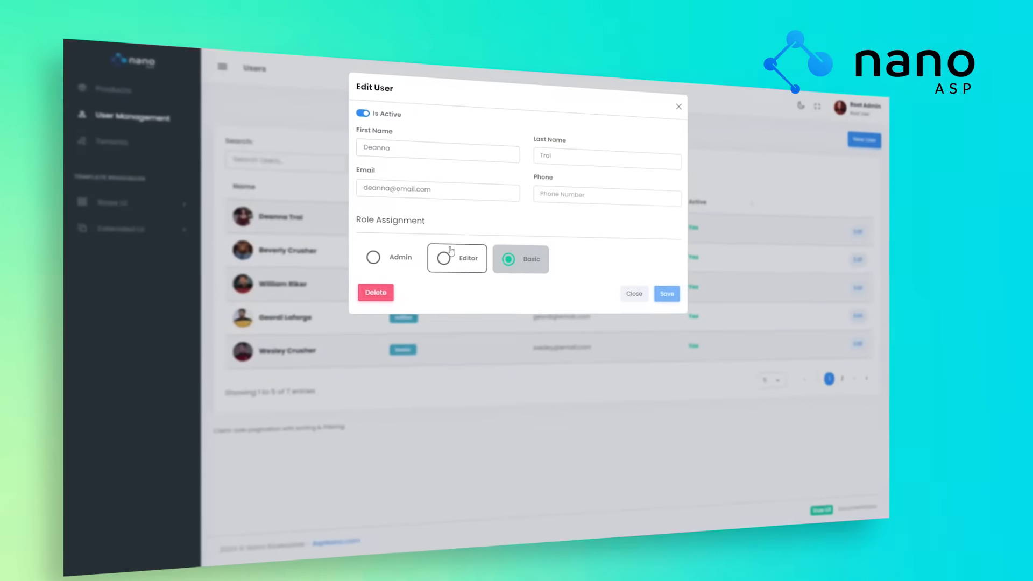
left_click(373, 258)
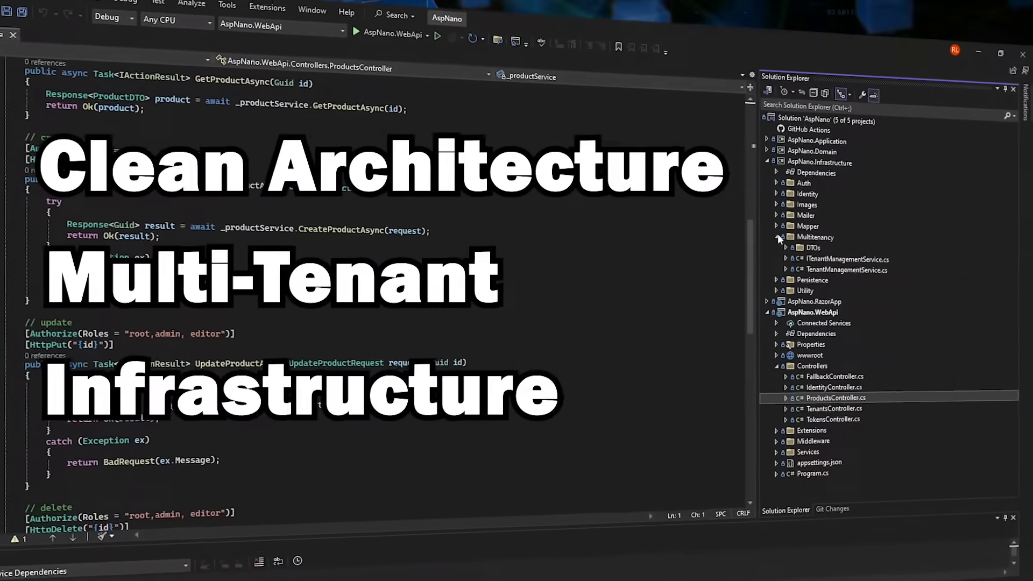
- Expand the AspNano projects in Solution Explorer and view ProductsController.cs
double_click(889, 263)
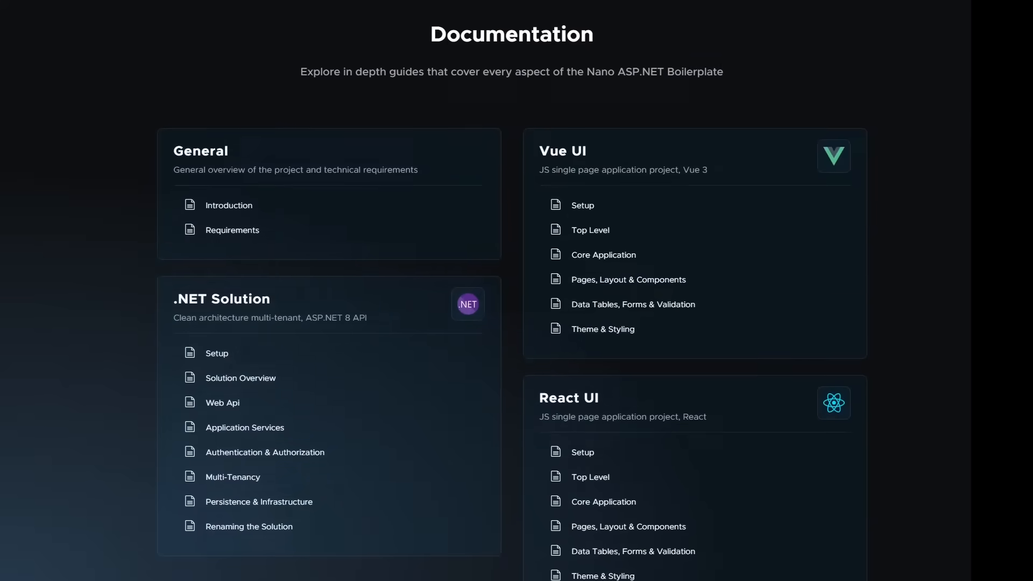
- Show the Documentation page listing General, .NET Solution, Vue UI and React UI guides
left_click(222, 403)
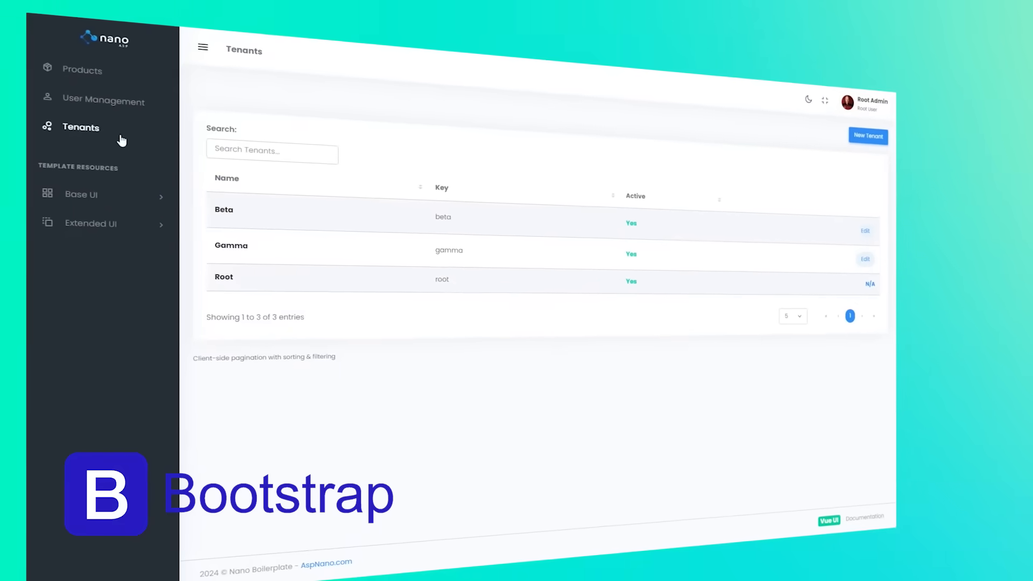
- Register and save tenant Theta Corp with key theta, then reach the Charts page
left_click(868, 135)
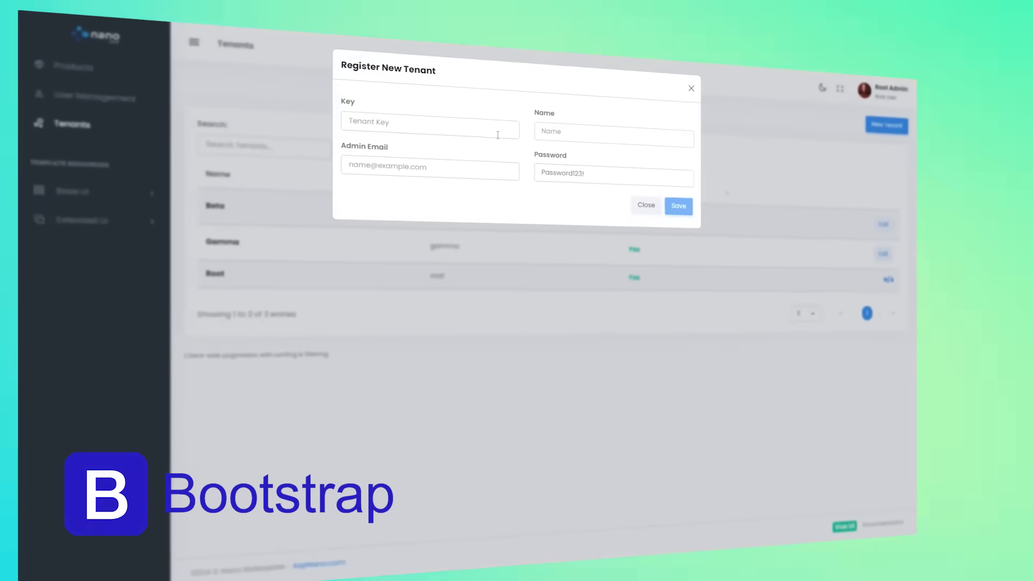
left_click(678, 206)
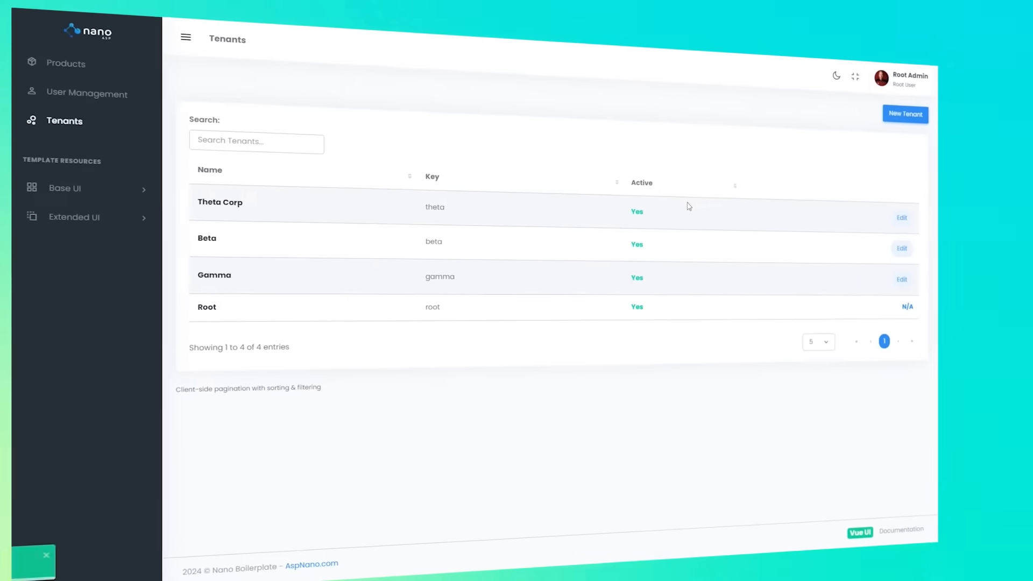
left_click(912, 74)
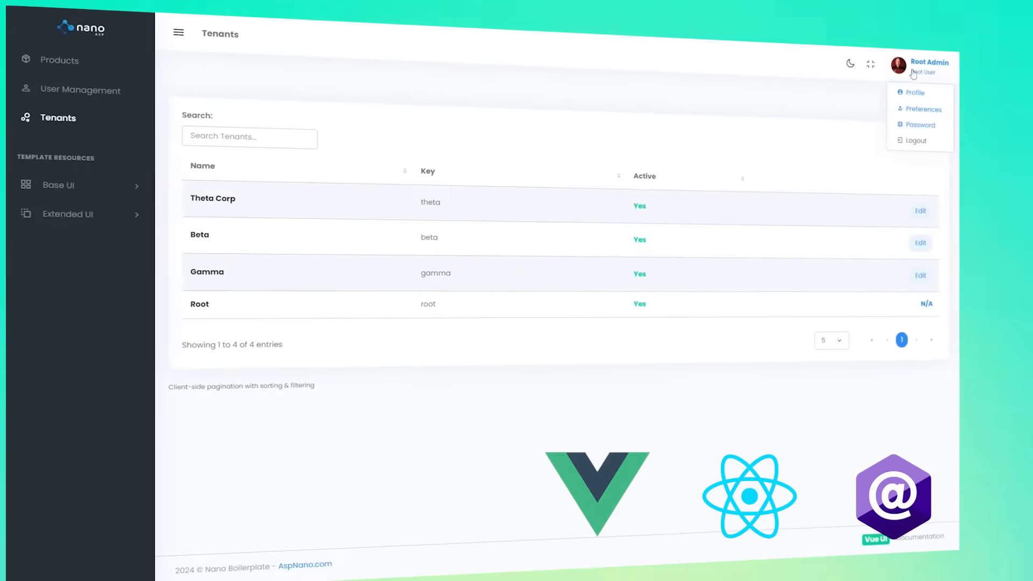
left_click(922, 109)
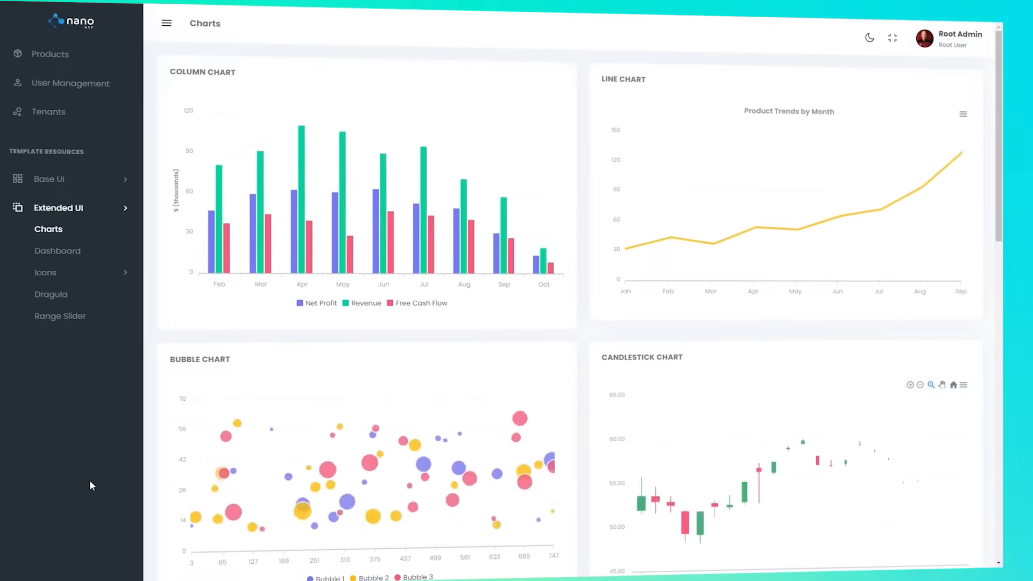
- Turn on dark mode and view the Dashboard's customer, order, revenue and growth figures
left_click(869, 37)
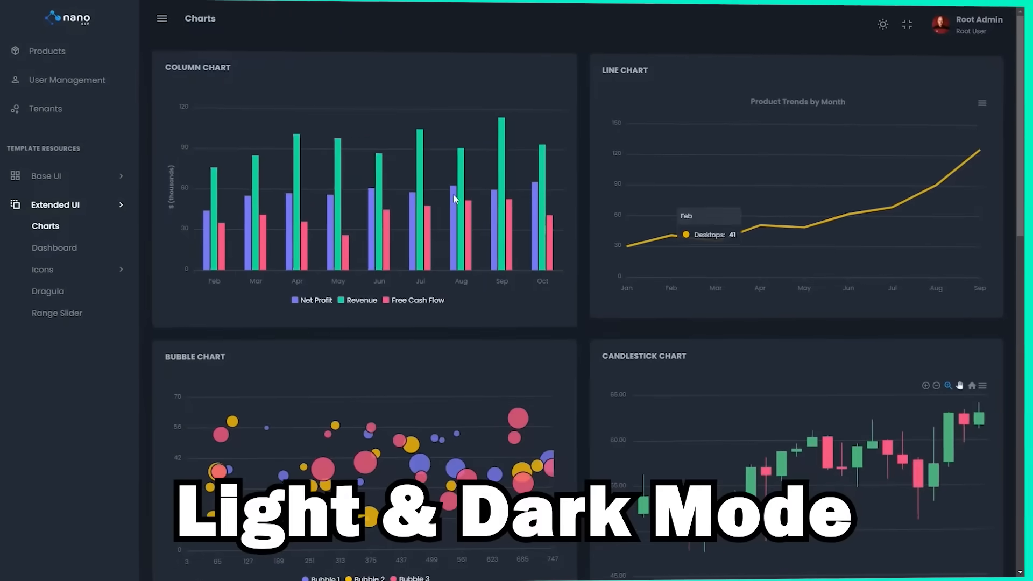
left_click(53, 247)
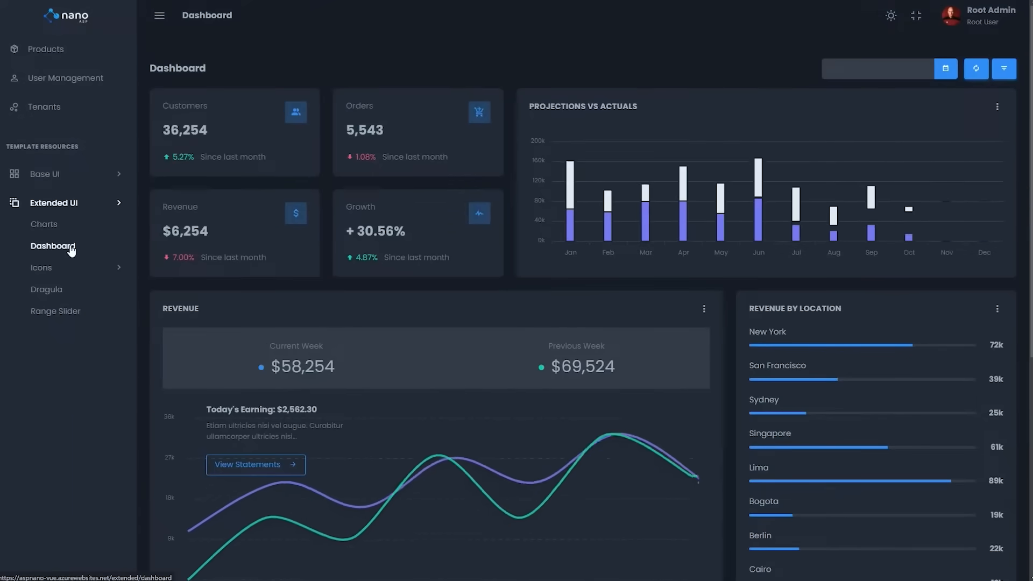